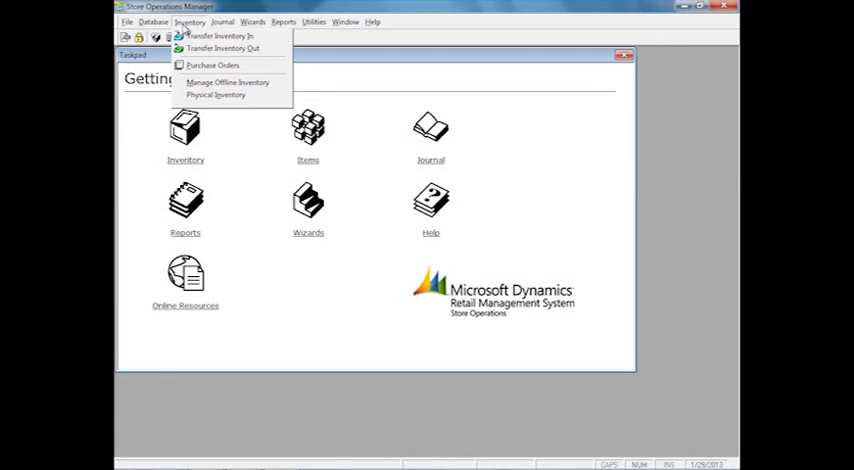
# Open the Journal menu to view the journal options.
pyautogui.click(226, 20)
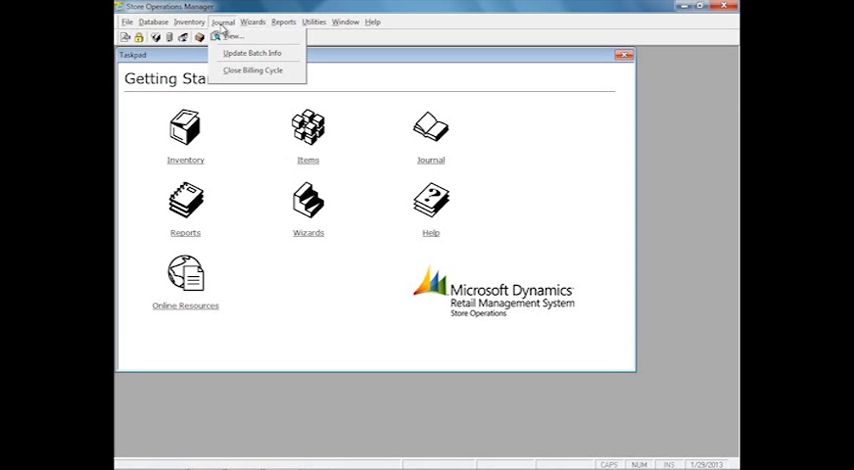
pyautogui.moveTo(237, 36)
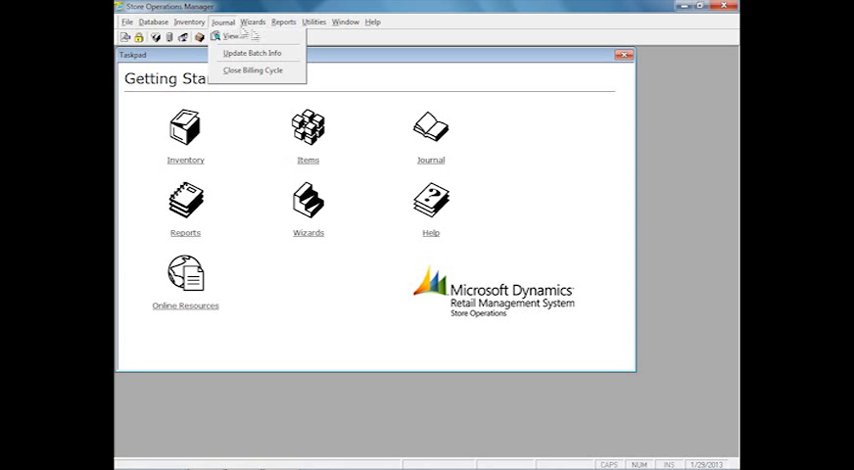
# View the Inventory, New Item and Label wizards, then reopen the Inventory menu for Physical Inventory.
pyautogui.click(256, 21)
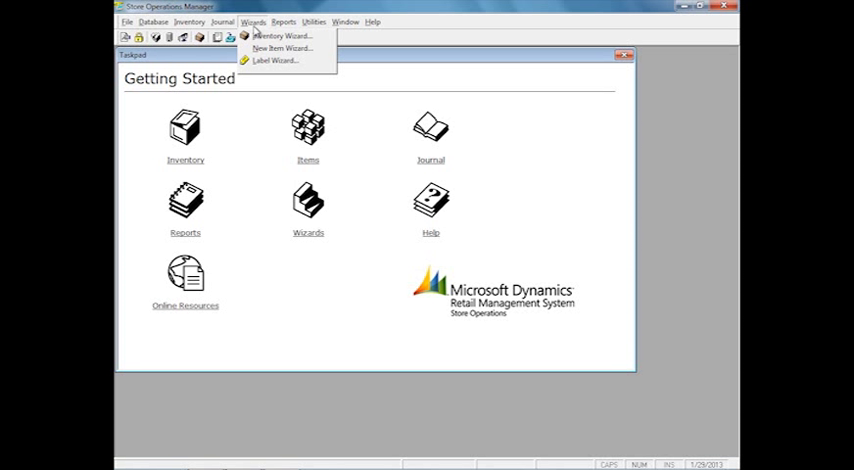
pyautogui.click(188, 21)
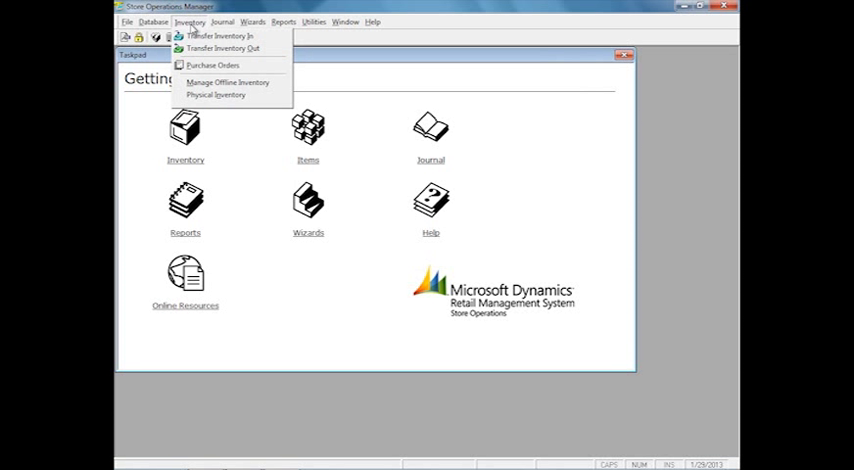
pyautogui.moveTo(226, 95)
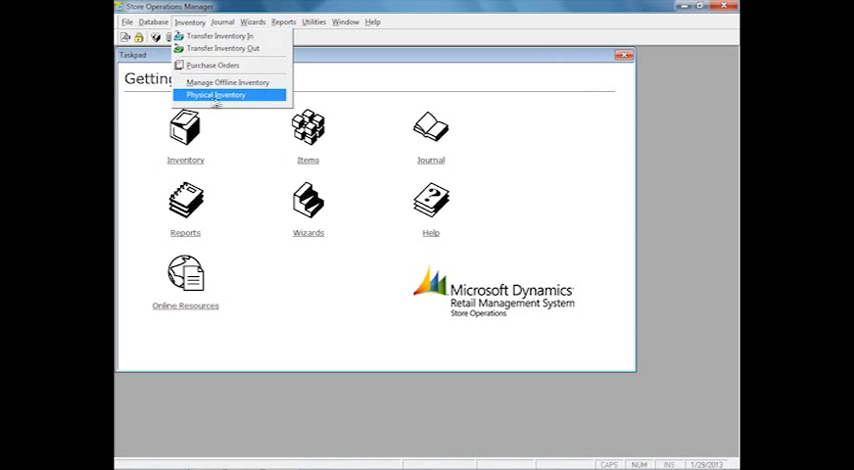